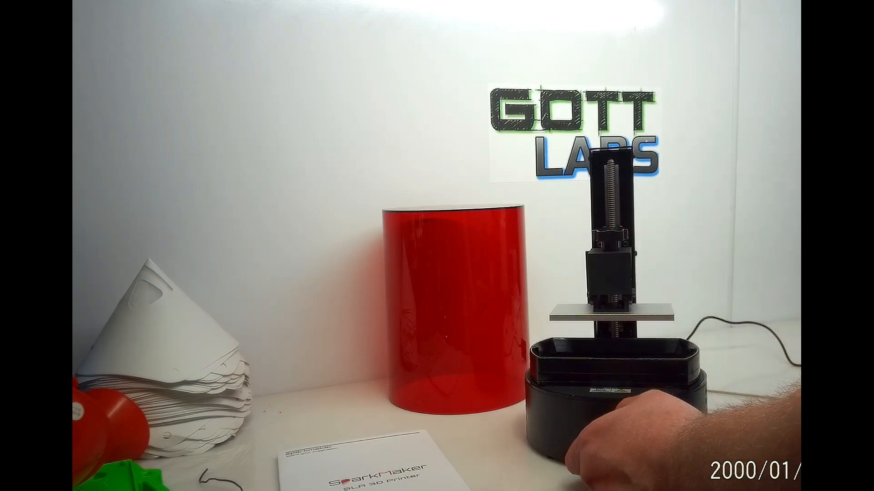
left_click(624, 429)
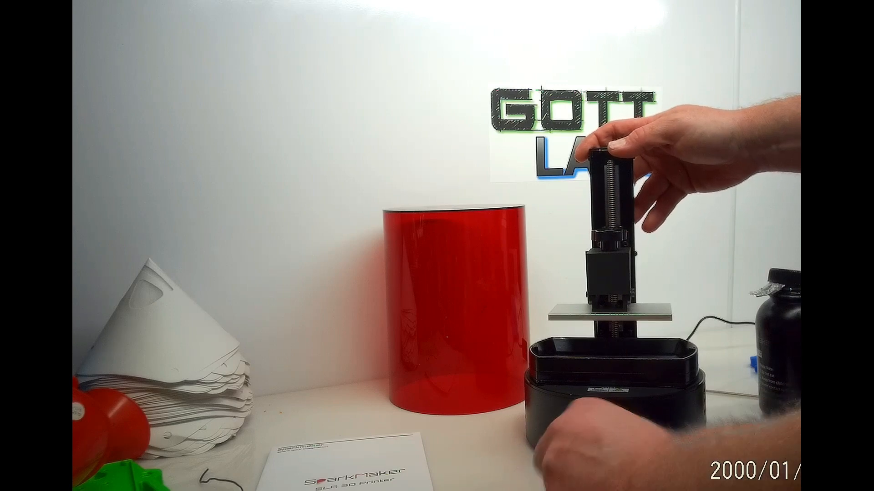
left_click(606, 414)
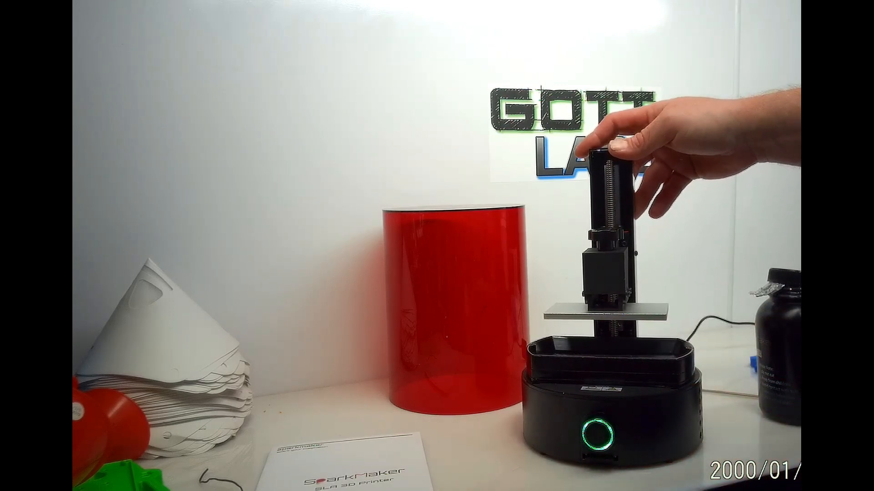
left_click(596, 431)
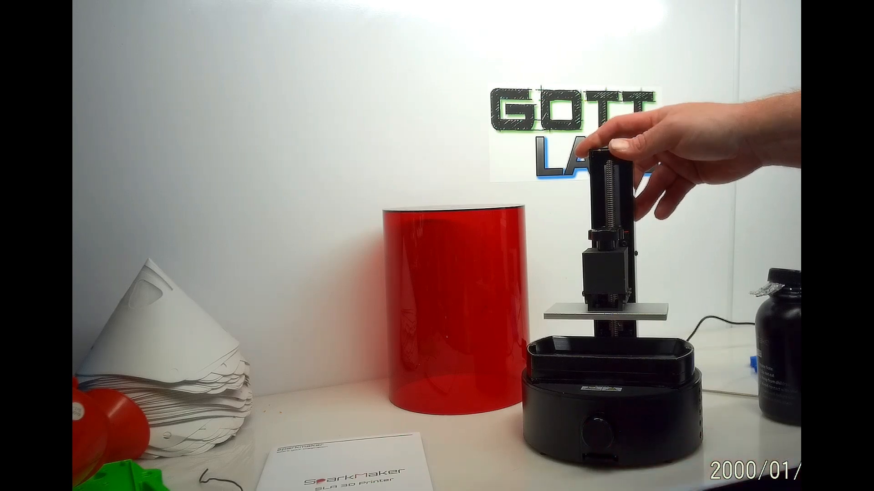
left_click(593, 424)
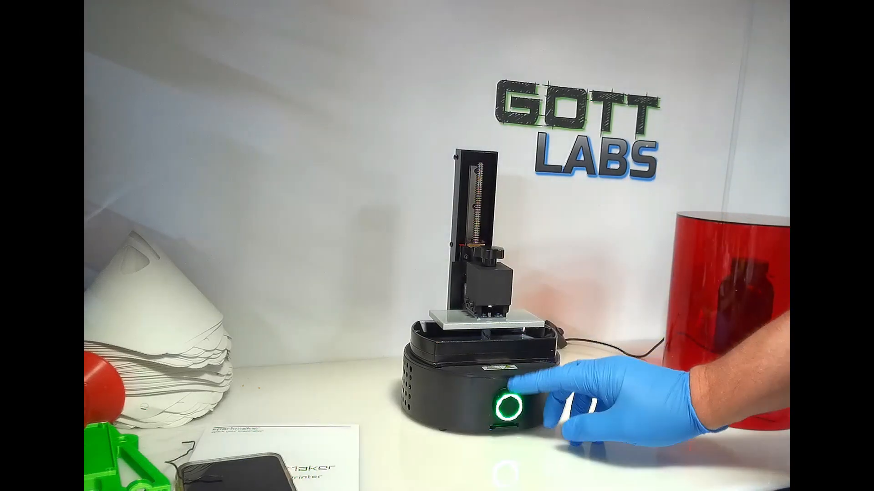
left_click(506, 401)
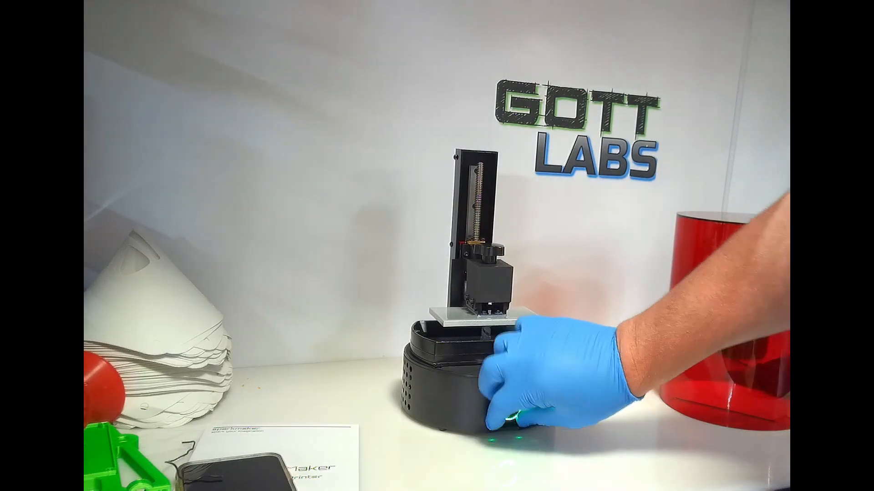